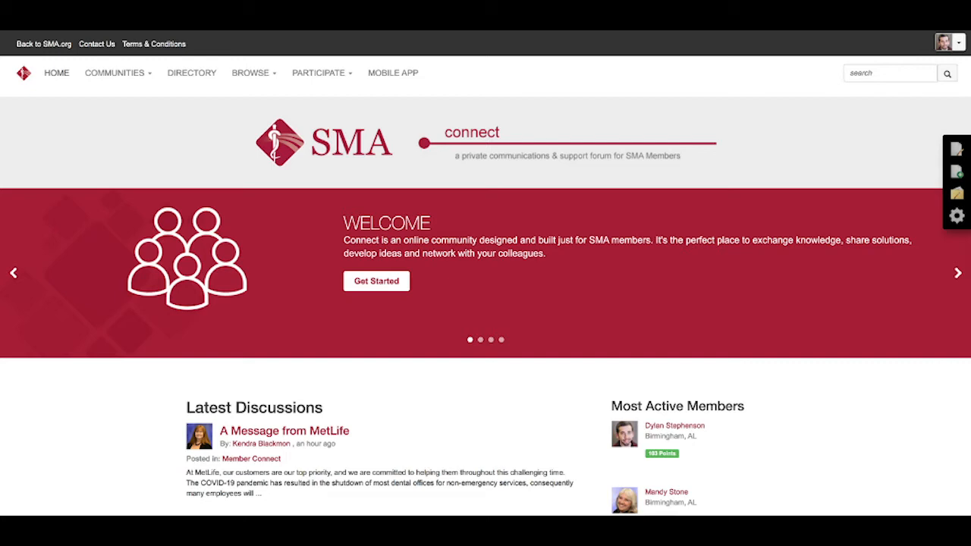
# Show the signed-in member's account summary panel from the top-right avatar.
pyautogui.click(947, 42)
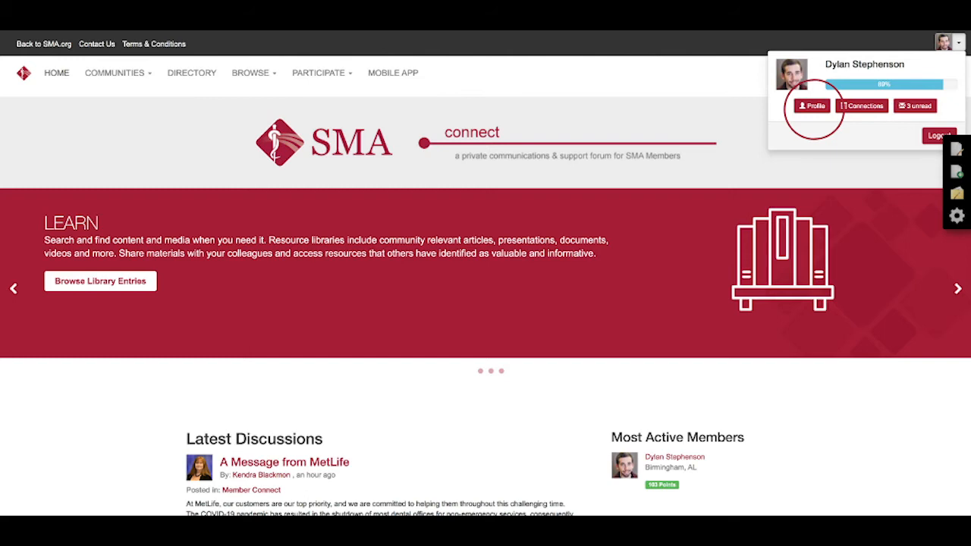
# Go to Dylan Stephenson's own profile page from the account panel.
pyautogui.click(811, 106)
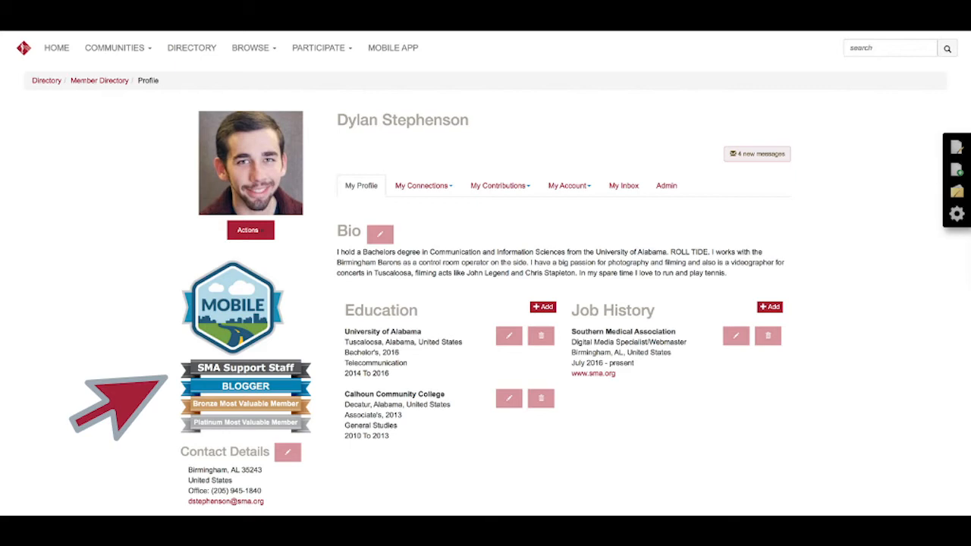
pyautogui.moveTo(134, 425)
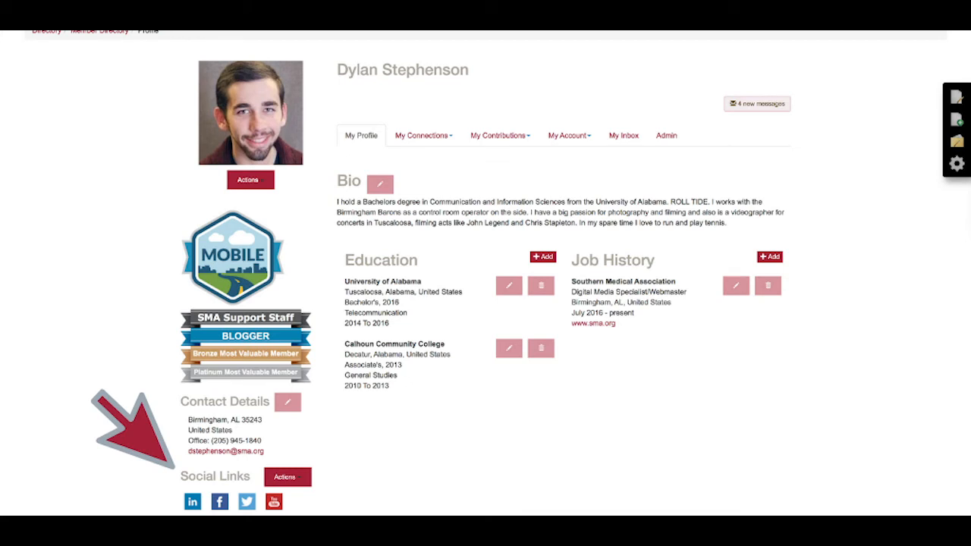
# Expand the My Contributions dropdown listing Summary, Achievements and List of Contributions.
pyautogui.click(422, 135)
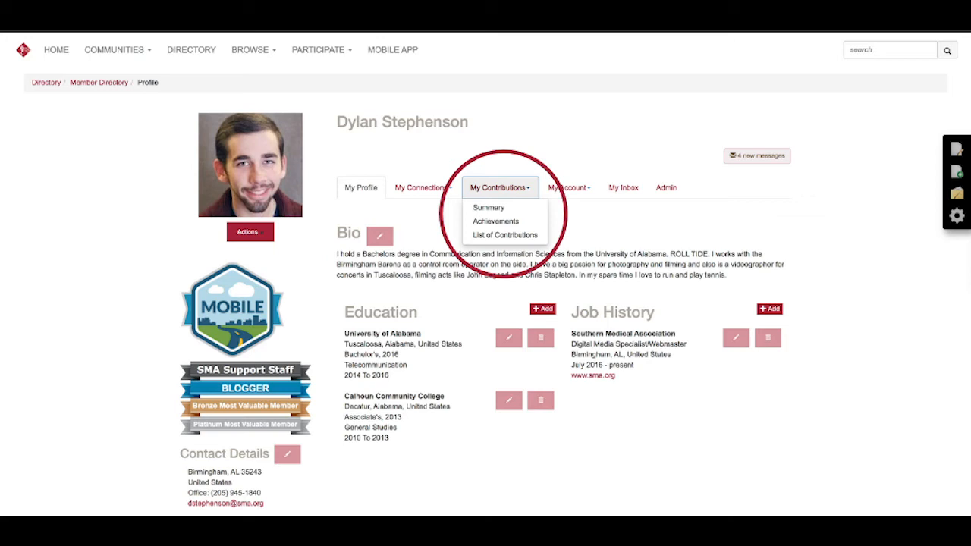
# View the member's full List of Contributions with posted threads and library entries.
pyautogui.click(504, 233)
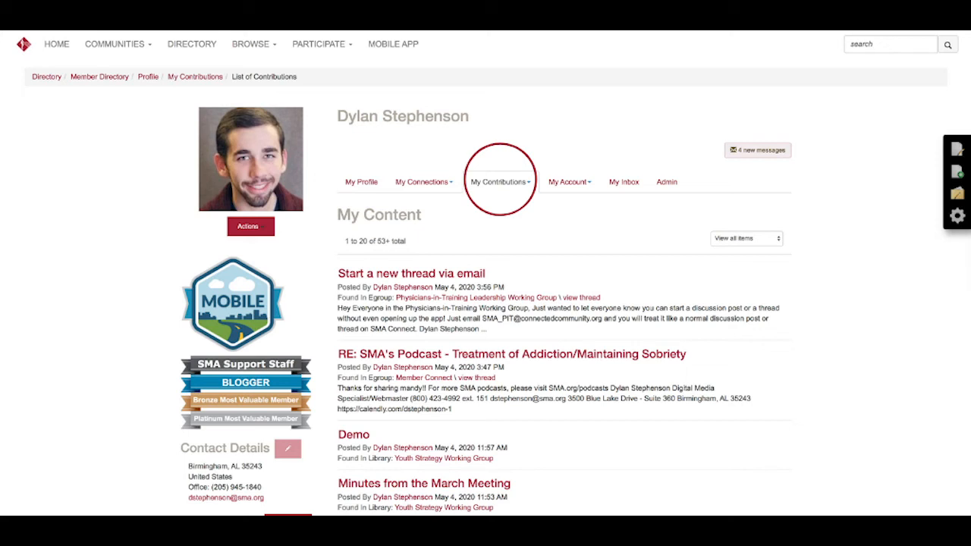
# Return to the My Profile overview, then show the My Inbox list of received messages.
pyautogui.click(567, 183)
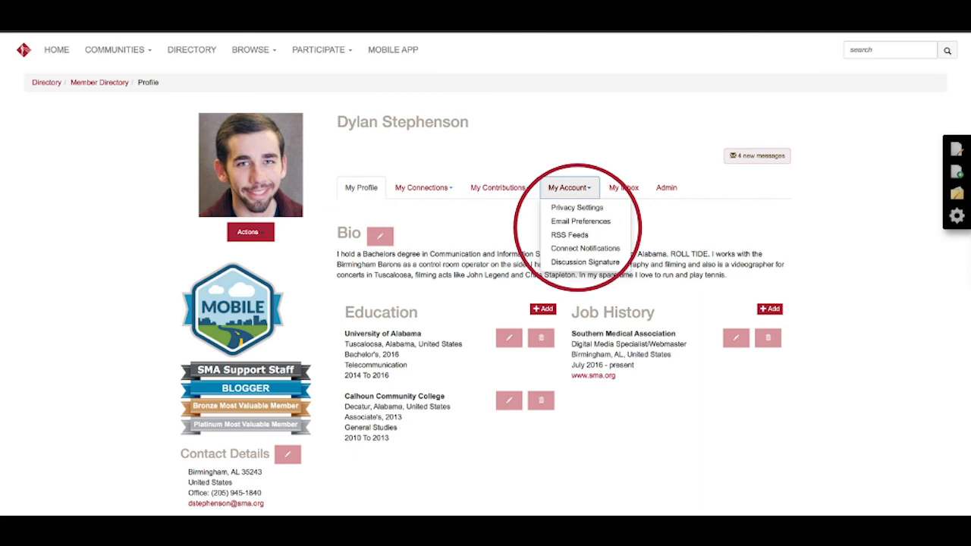
pyautogui.click(625, 188)
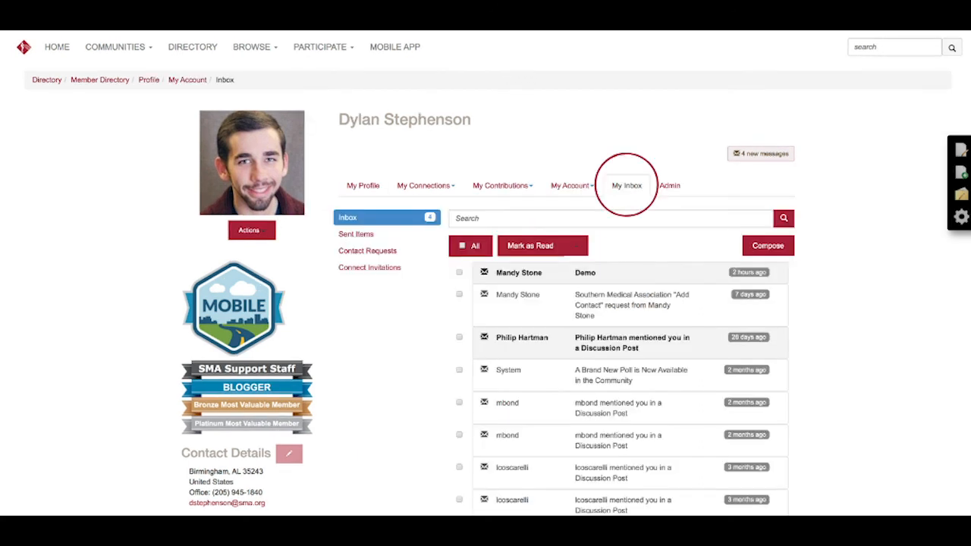